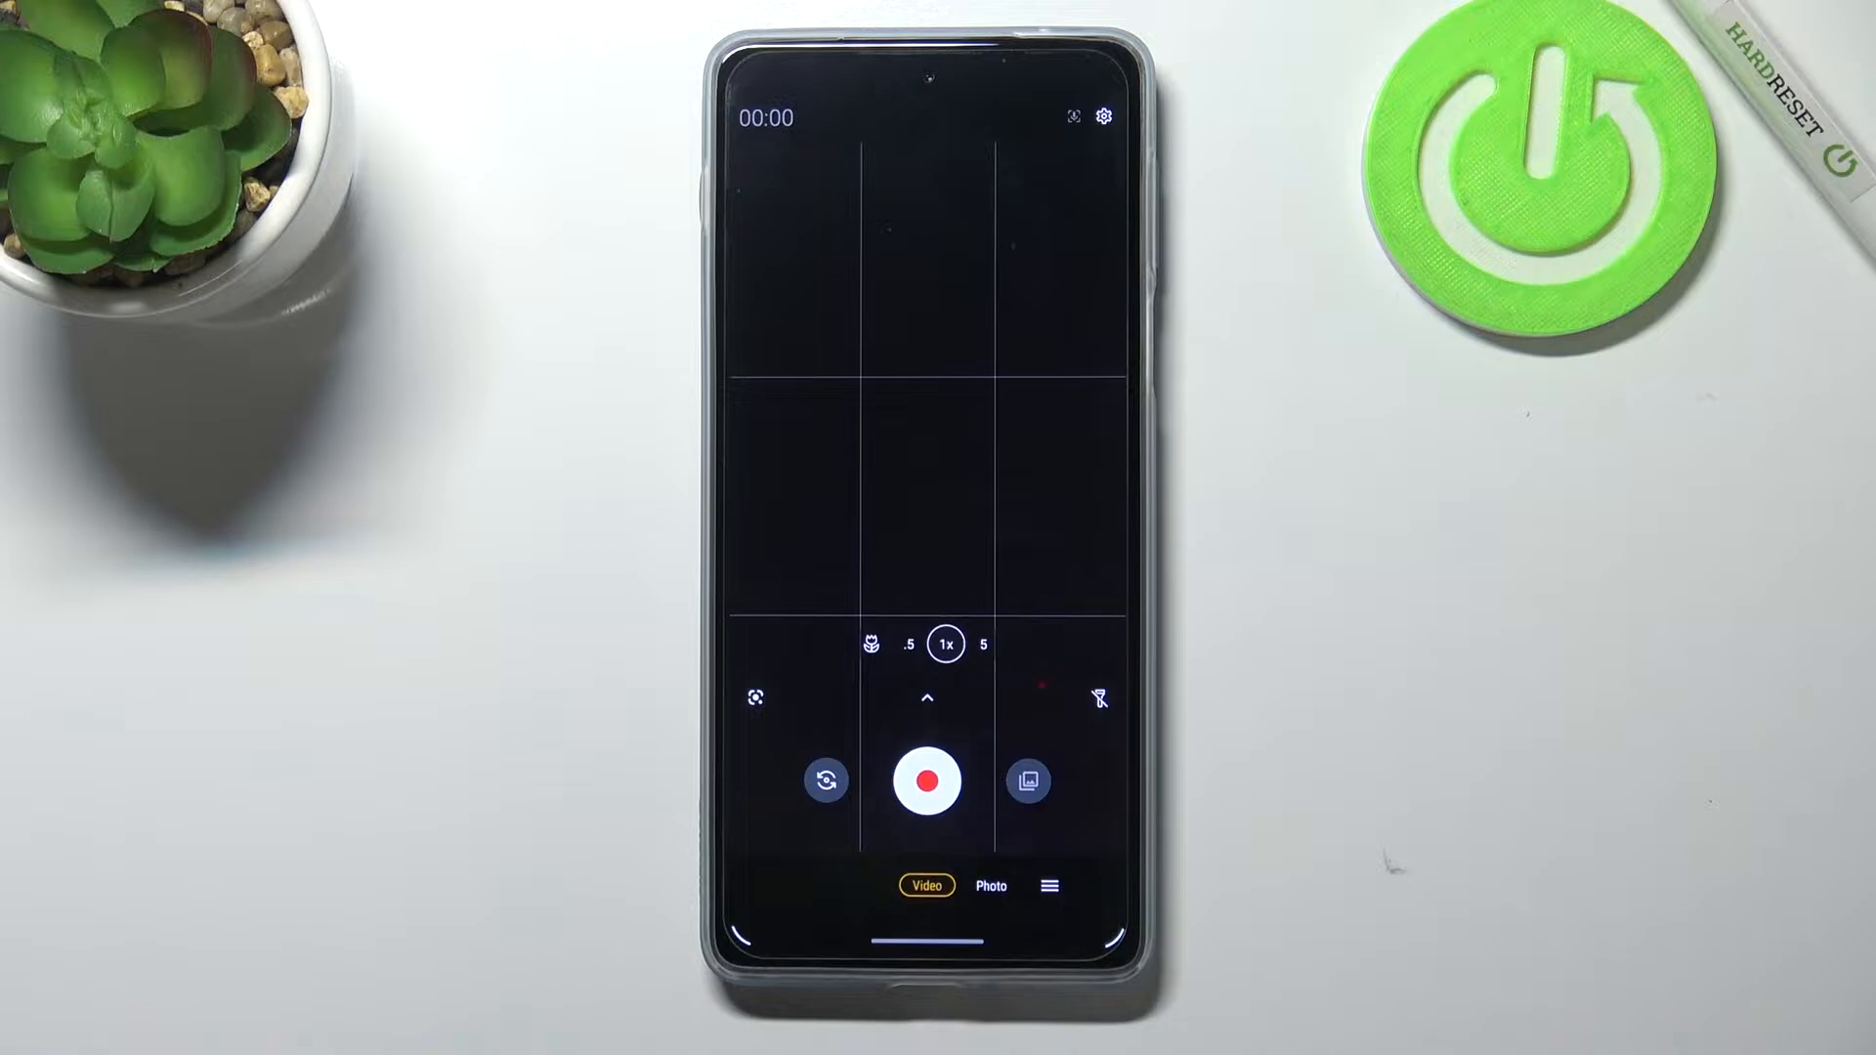
# Step: Open the camera settings so the About section with the Reset option is available
pyautogui.click(1102, 116)
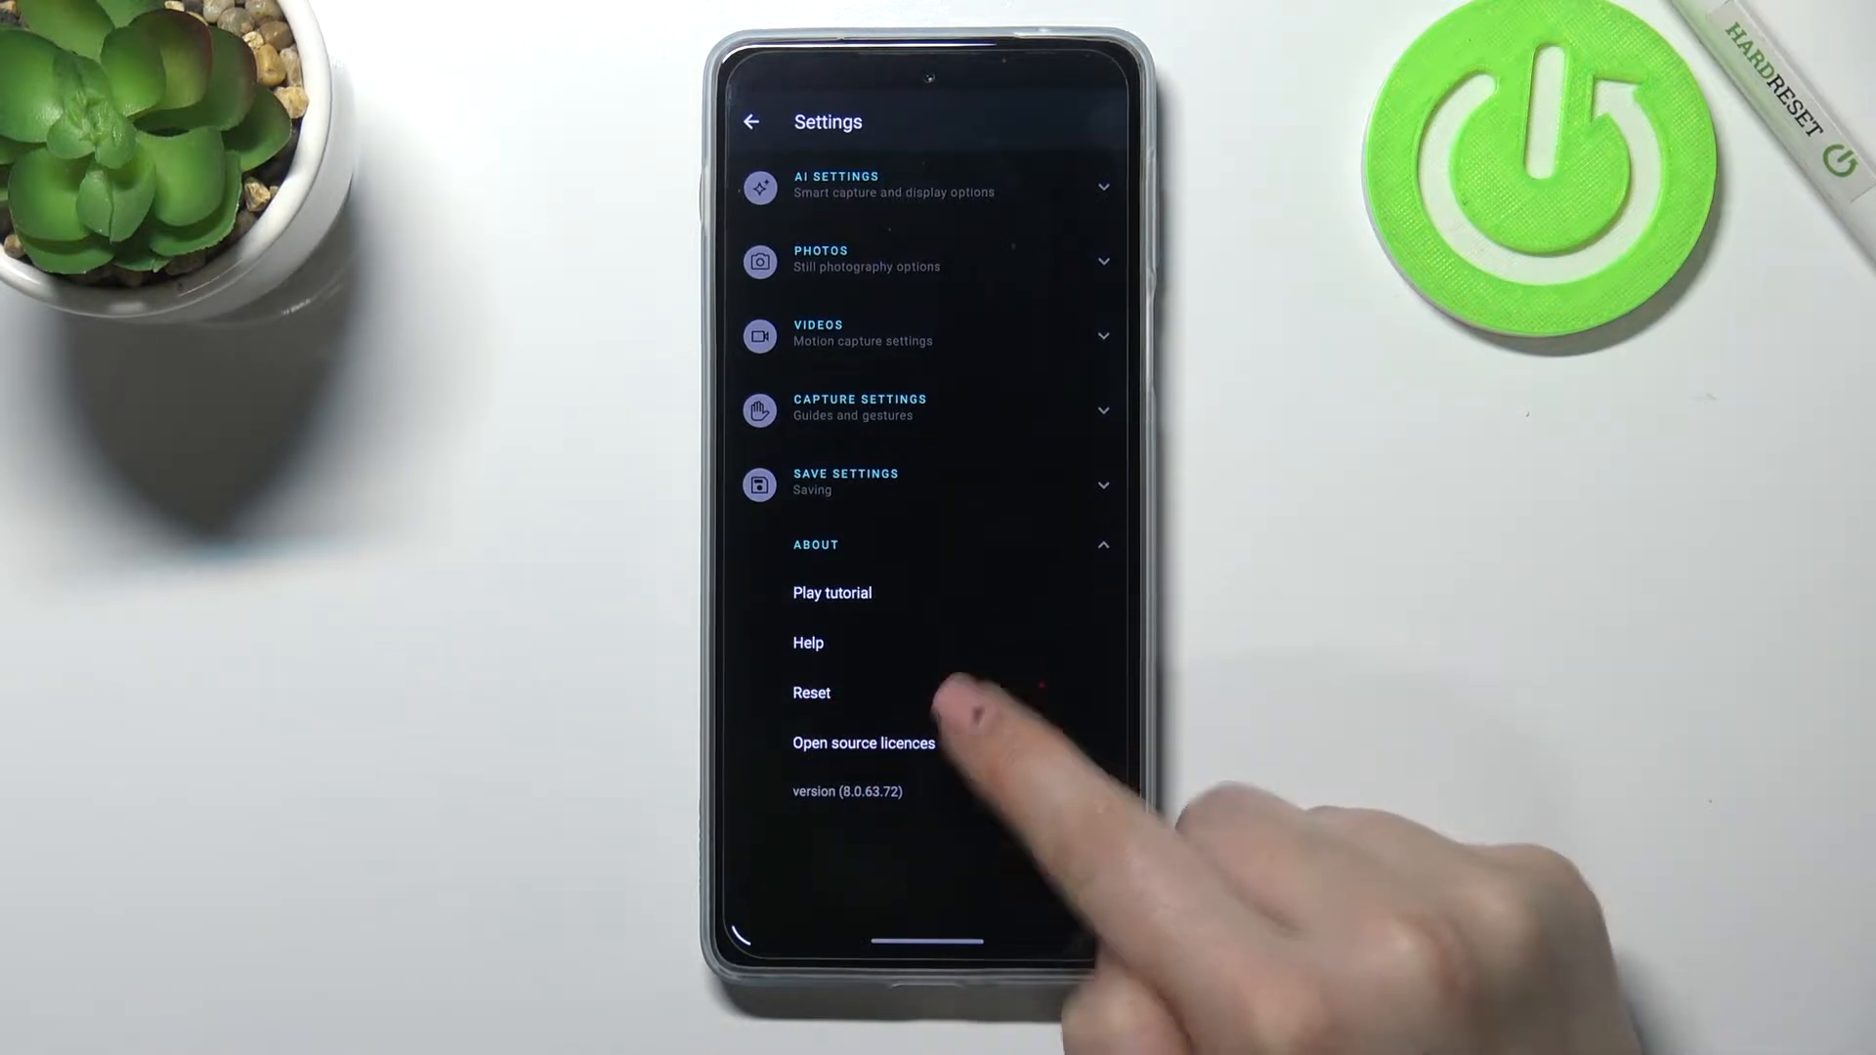
# Step: Reset all camera settings to defaults and confirm in the dialog
pyautogui.click(811, 691)
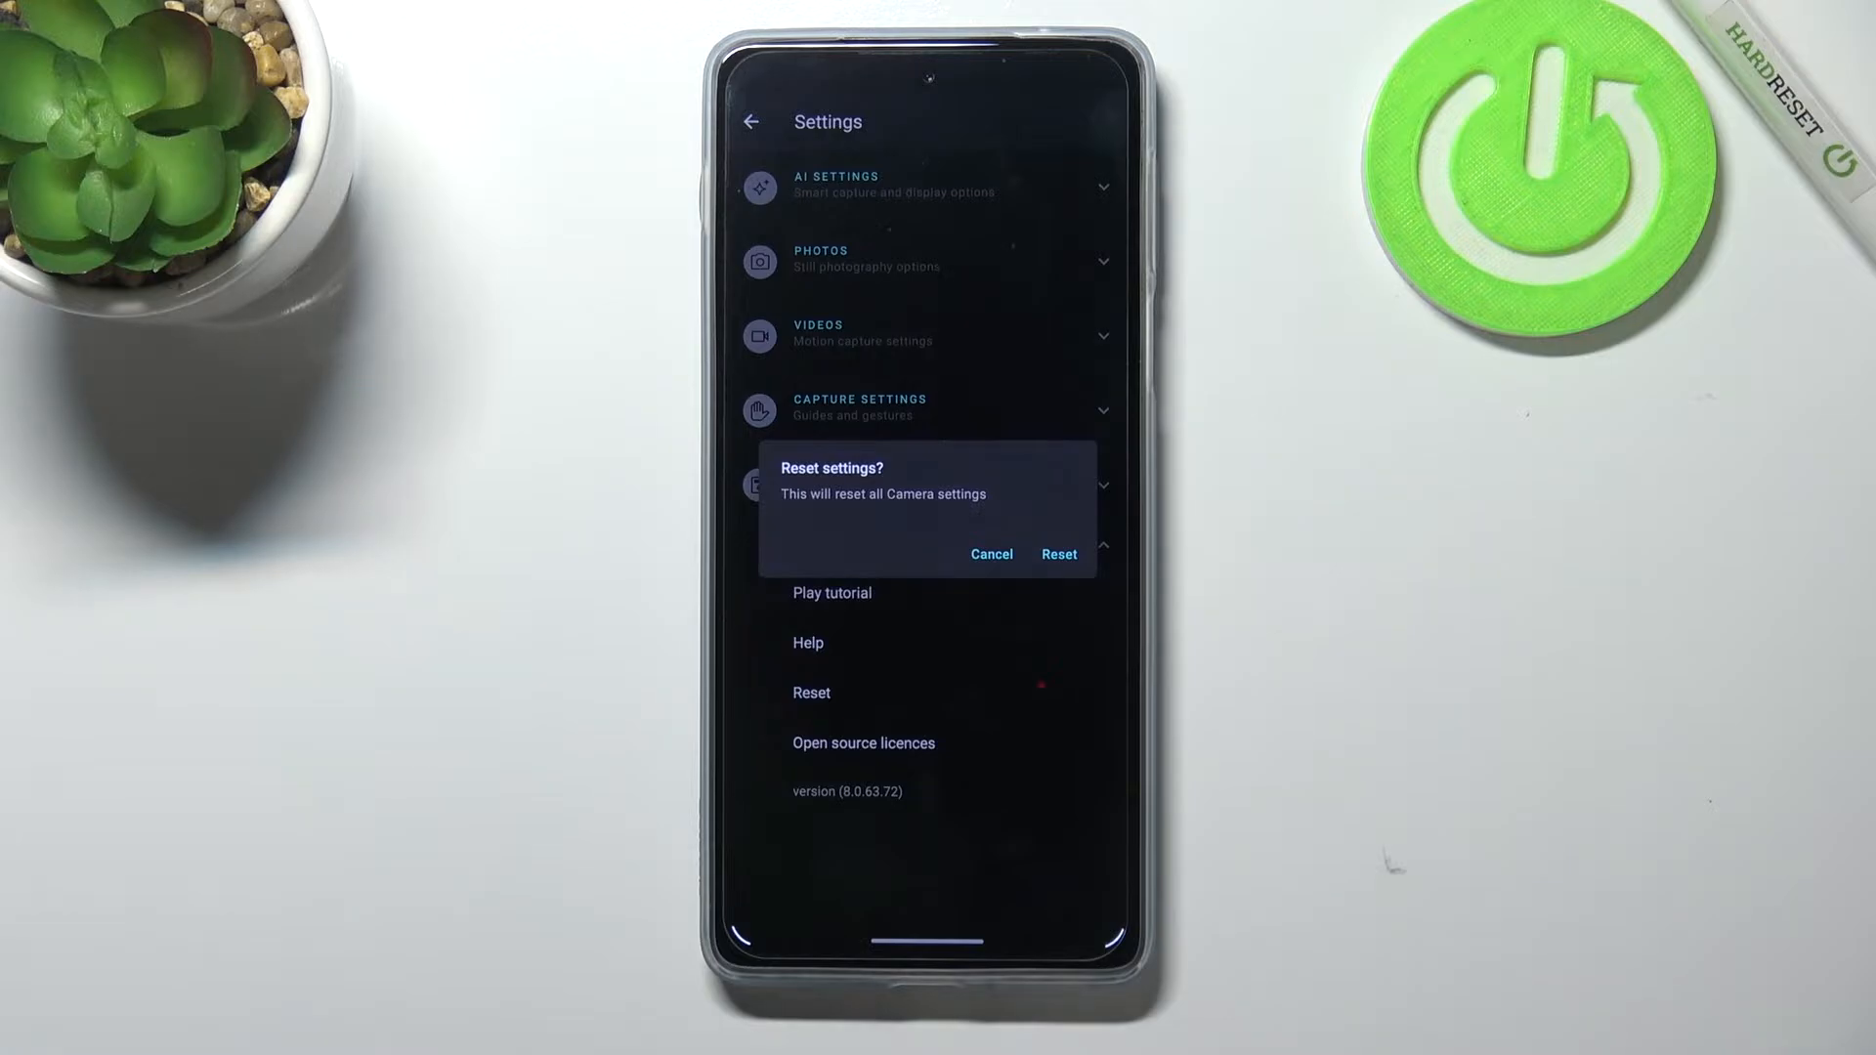
pyautogui.click(1057, 553)
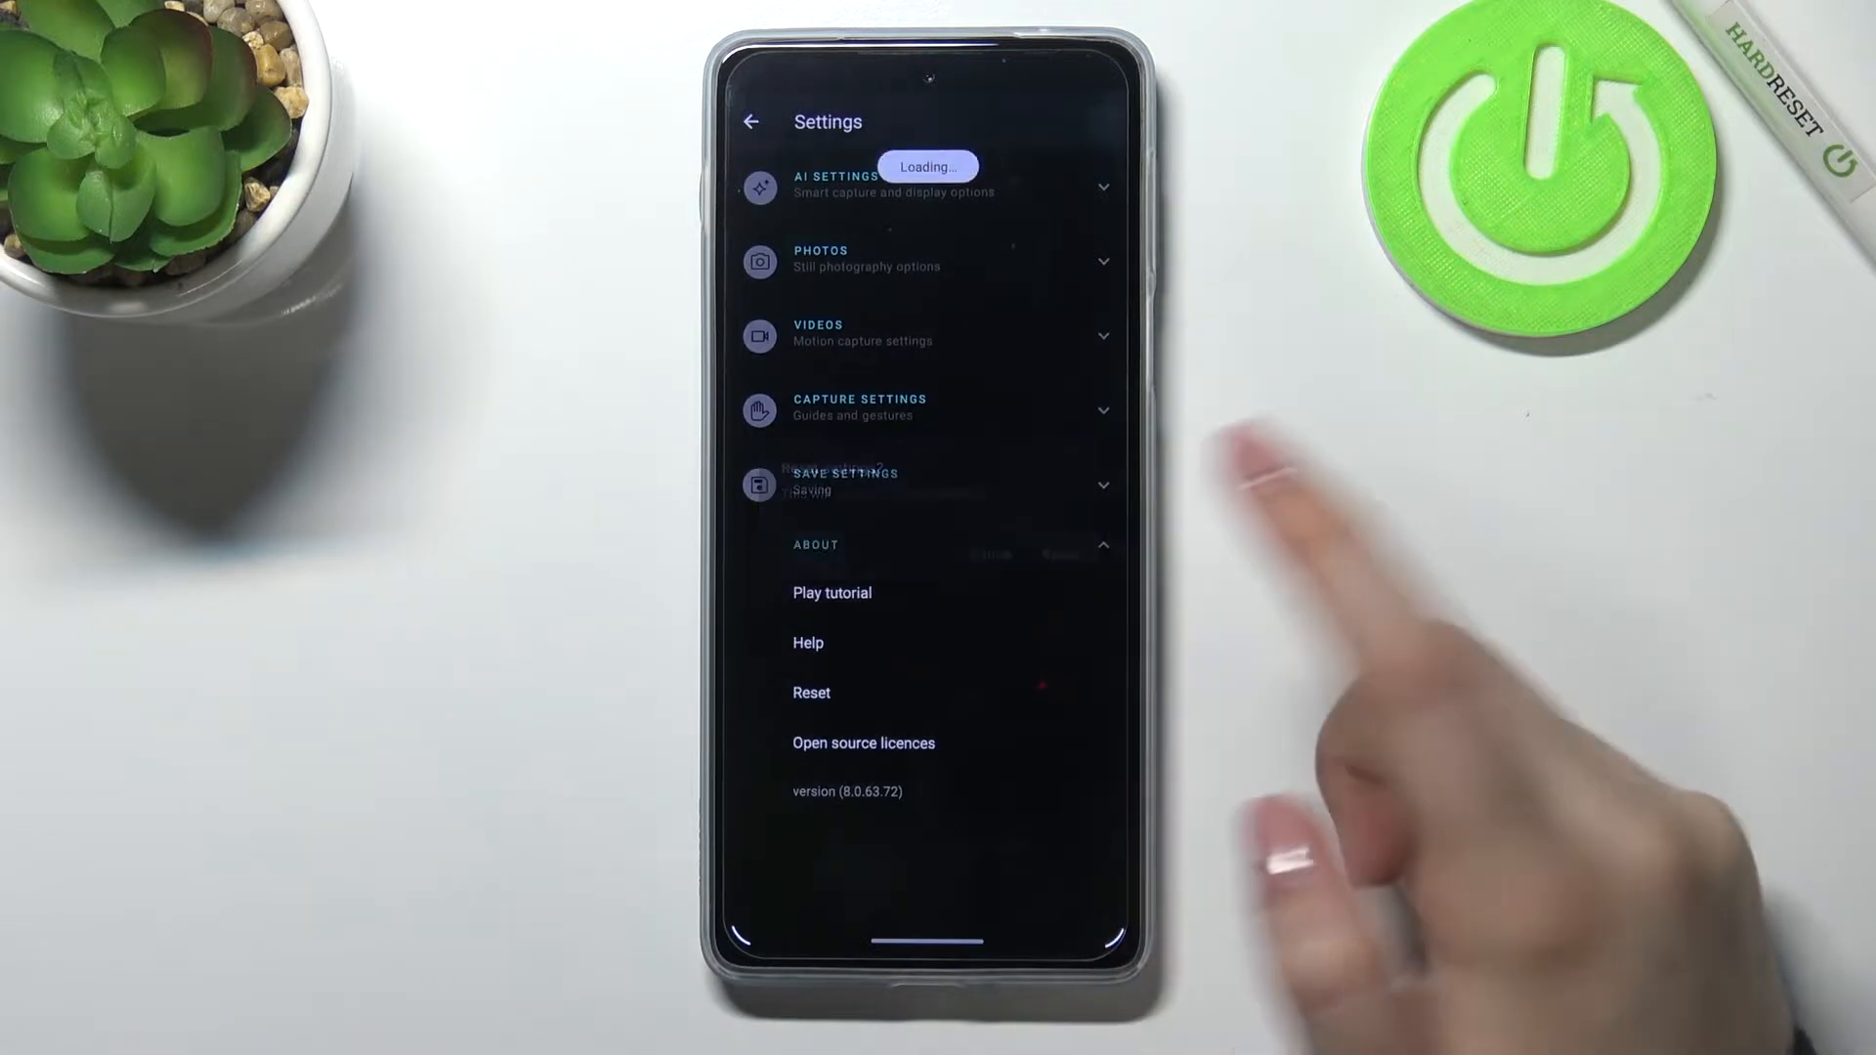